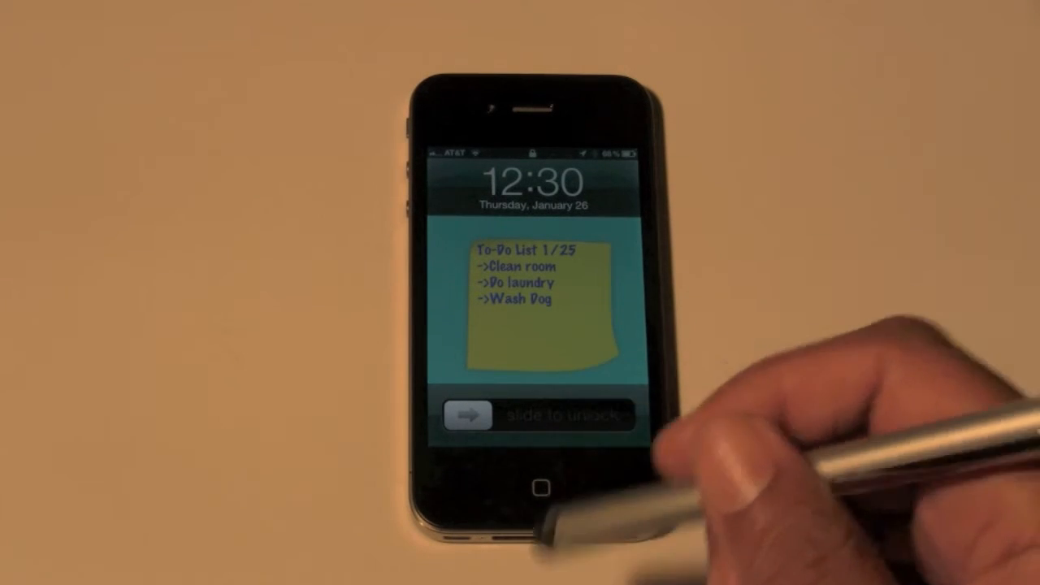
# - Swipe to unlock the iPhone and view the To-Do List sticky-note wallpaper in Photos
pyautogui.moveTo(467, 415); pyautogui.dragTo(553, 415)
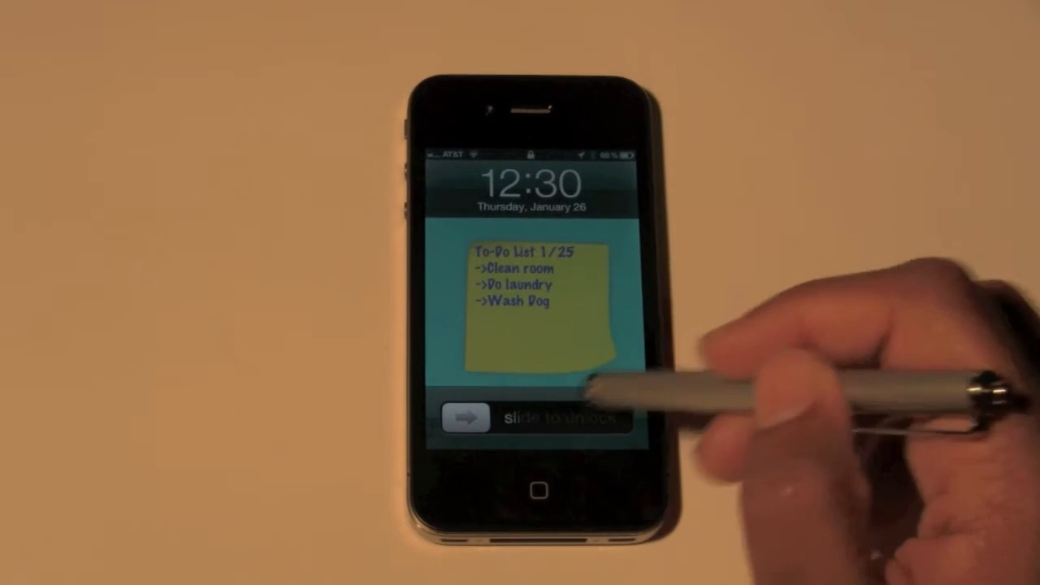
pyautogui.moveTo(463, 416); pyautogui.dragTo(614, 416)
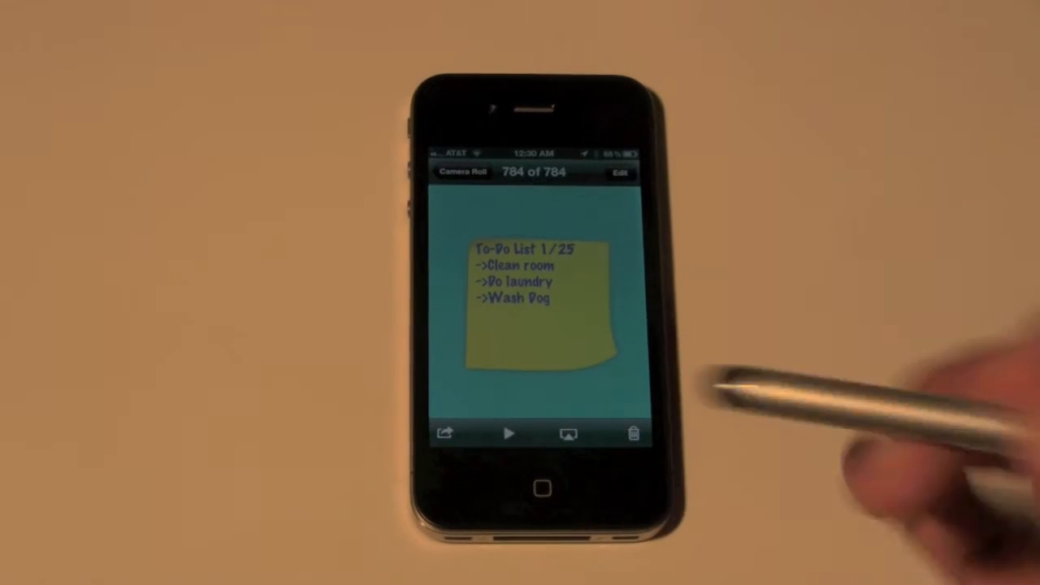
# - Go to the App Store and open TapFactory's installed Sticky Notes app
pyautogui.click(541, 488)
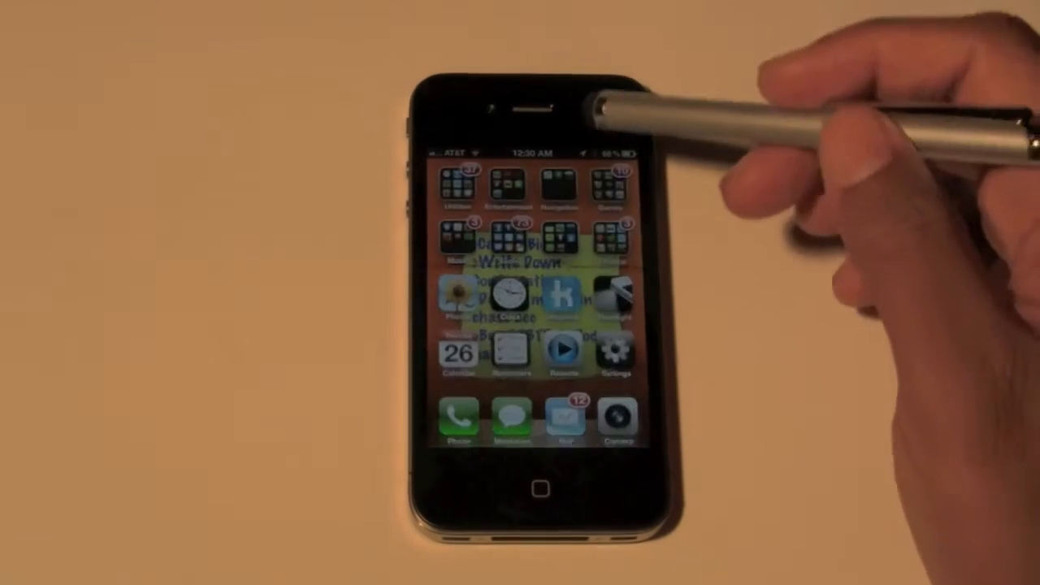
pyautogui.click(460, 188)
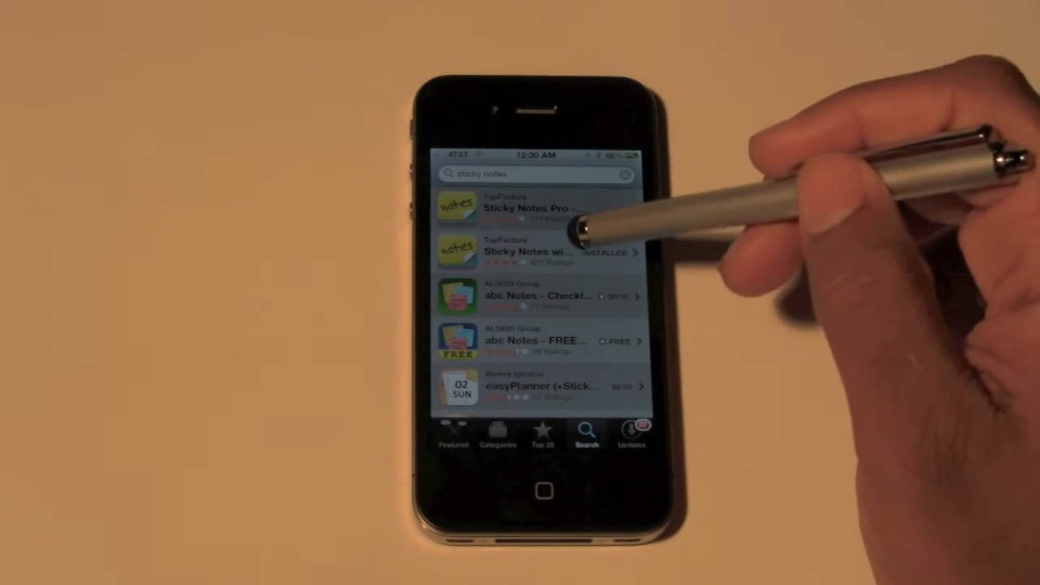
pyautogui.click(536, 208)
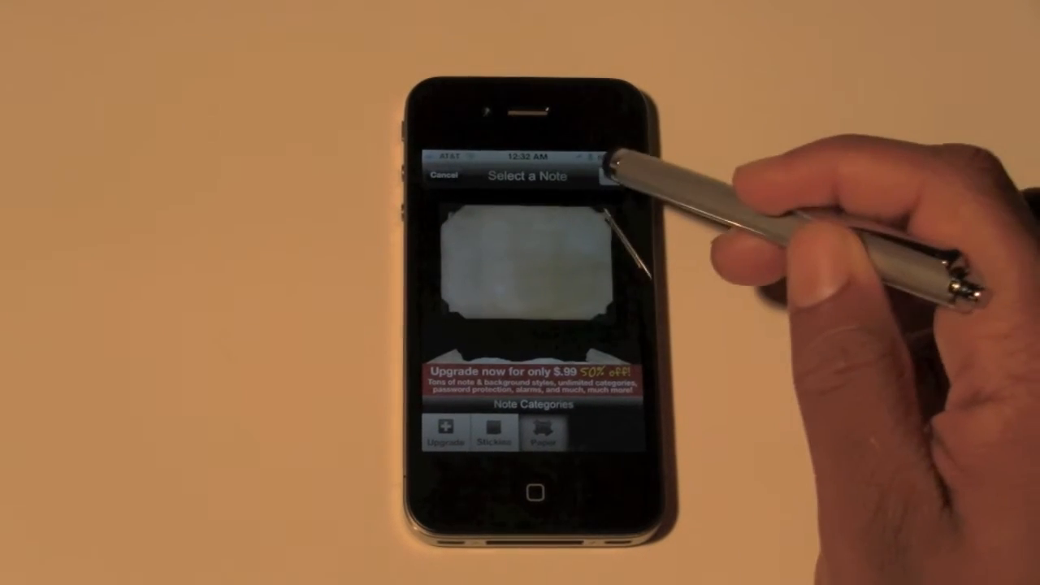
# - Look through the store of extra note packs, then leave it
pyautogui.click(494, 431)
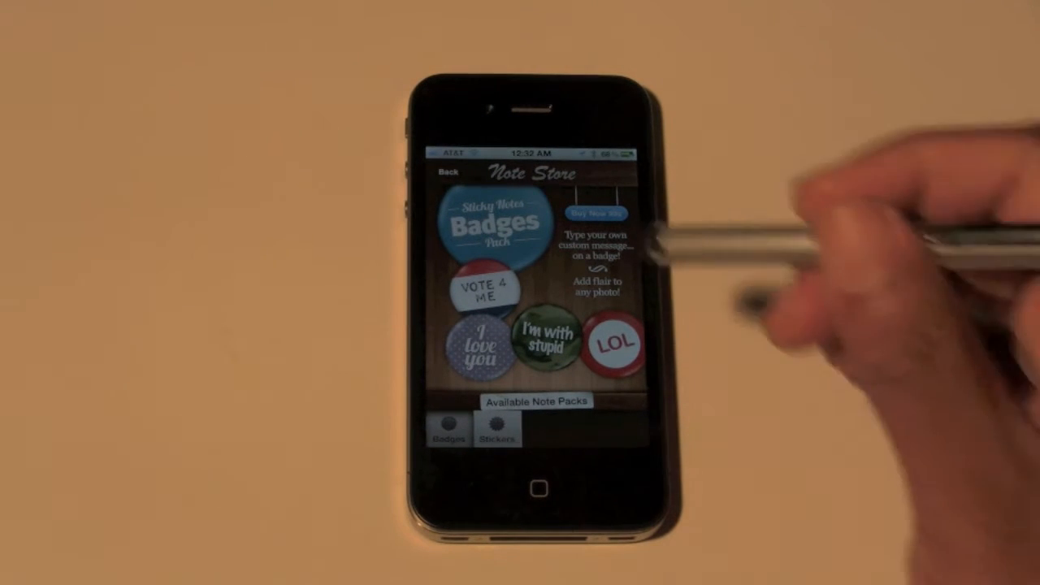
pyautogui.click(496, 431)
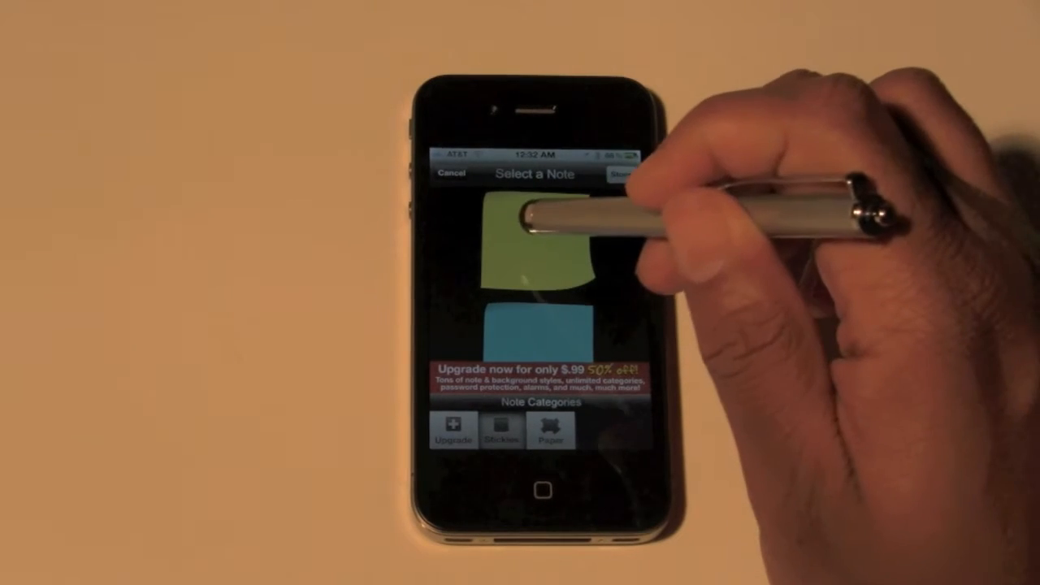
# - Write 'To-Do List, Walk dog, Groceries' on a green sticky in Noteworthy font
pyautogui.click(536, 251)
pyautogui.write('To-Do Lis')
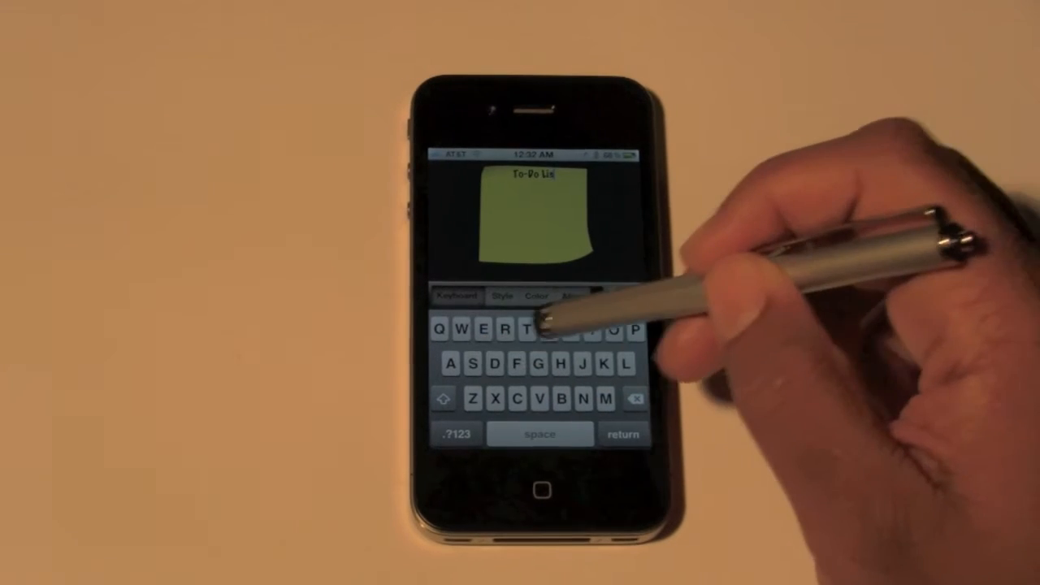
pyautogui.write('Wa')
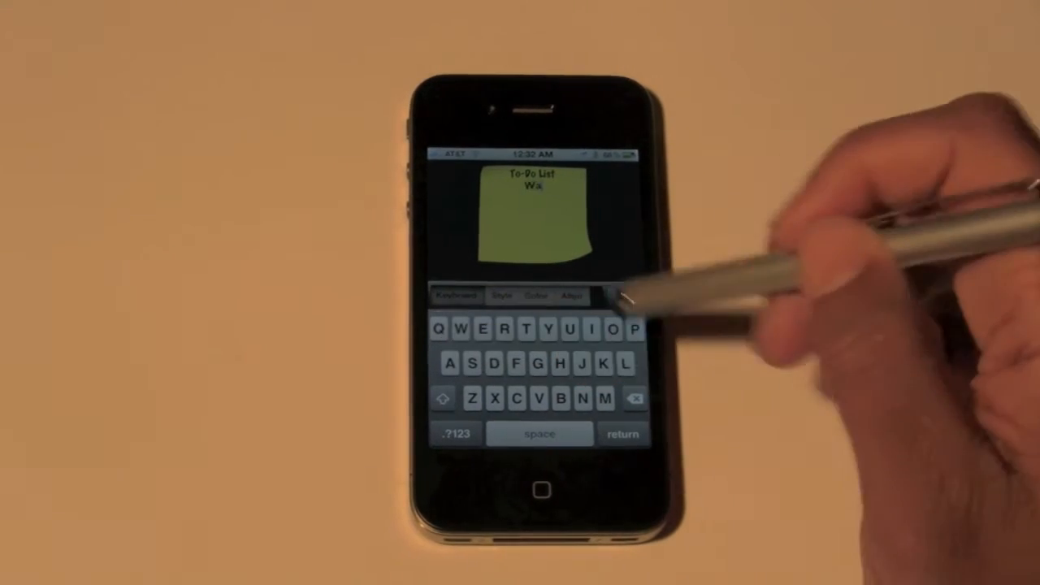
pyautogui.click(610, 329)
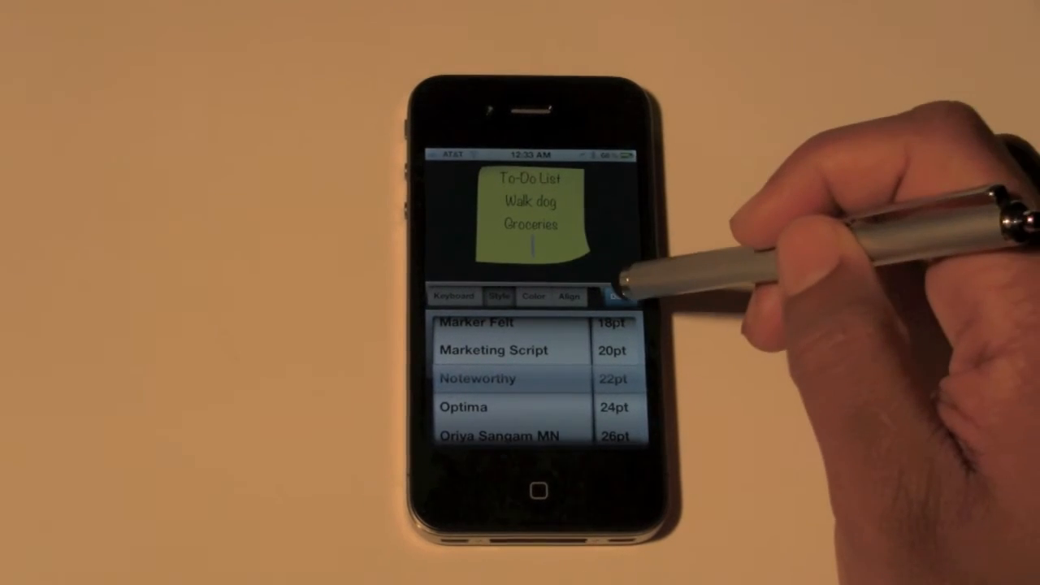
# - Colour and centre the To-Do List text, then place the note on the board
pyautogui.click(533, 295)
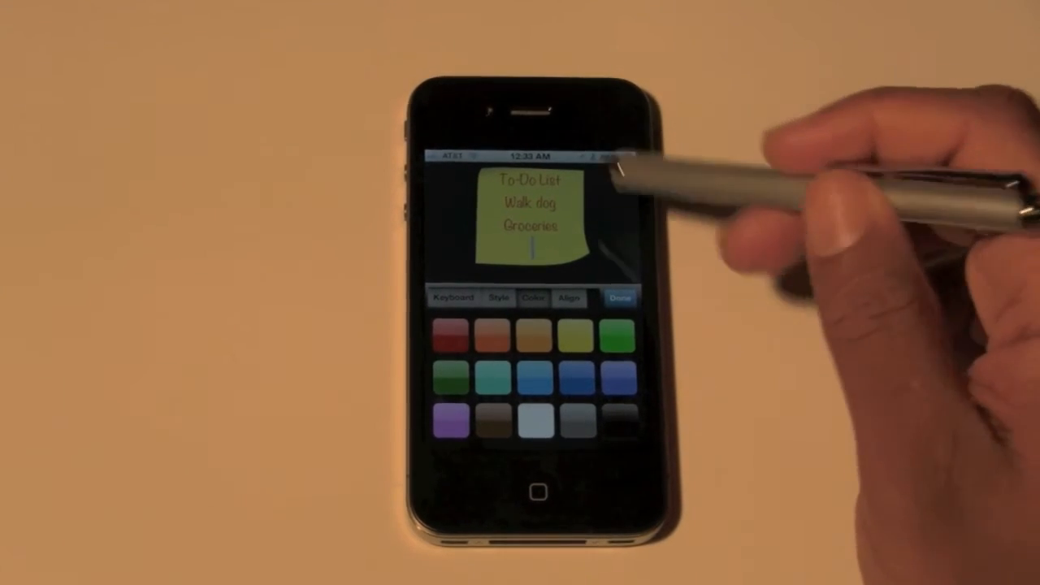
pyautogui.click(570, 296)
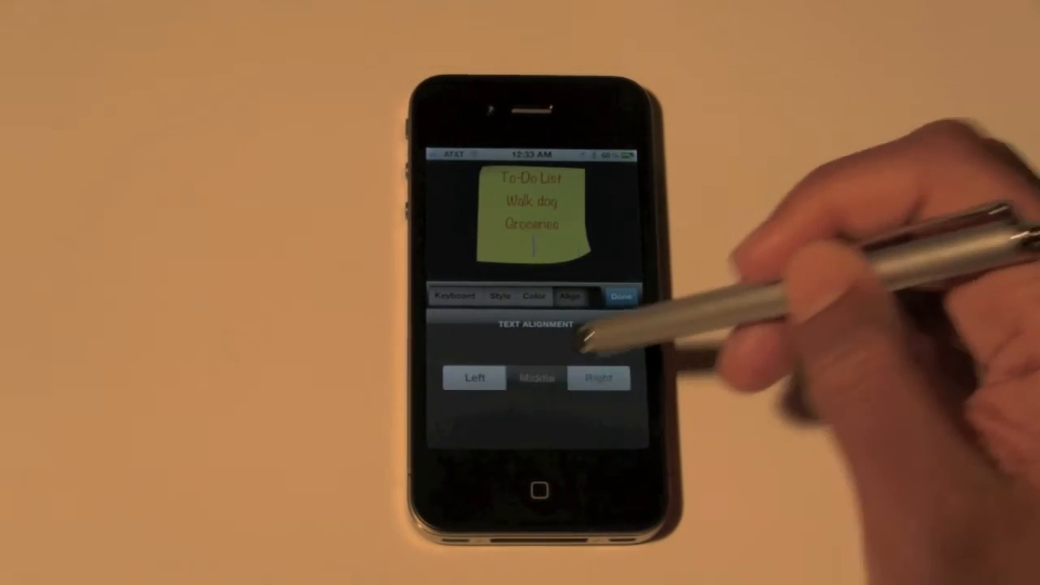
pyautogui.click(621, 296)
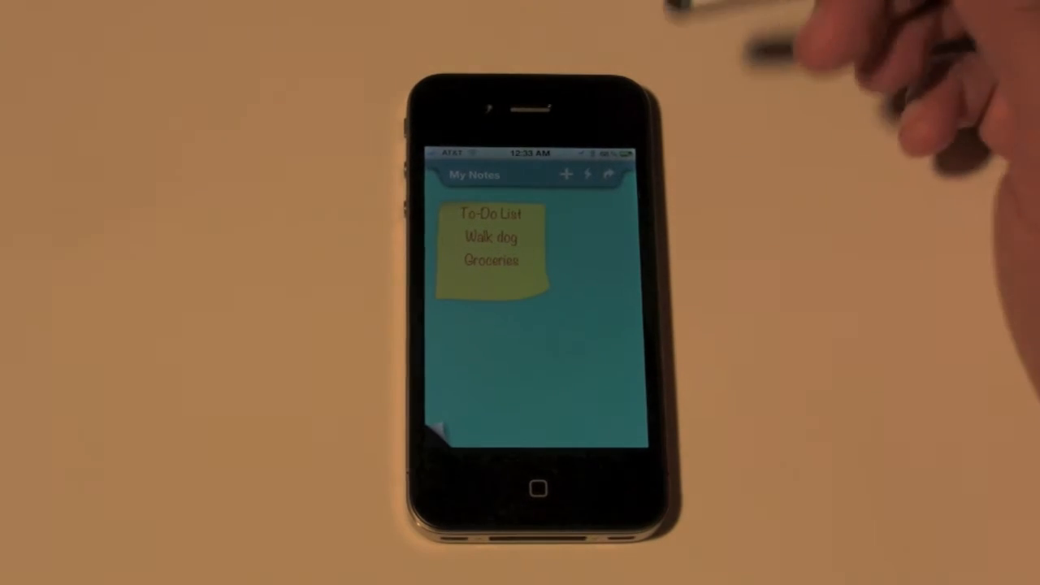
# - Place a blank tan sticky on the My Notes board and reopen it for editing
pyautogui.click(567, 174)
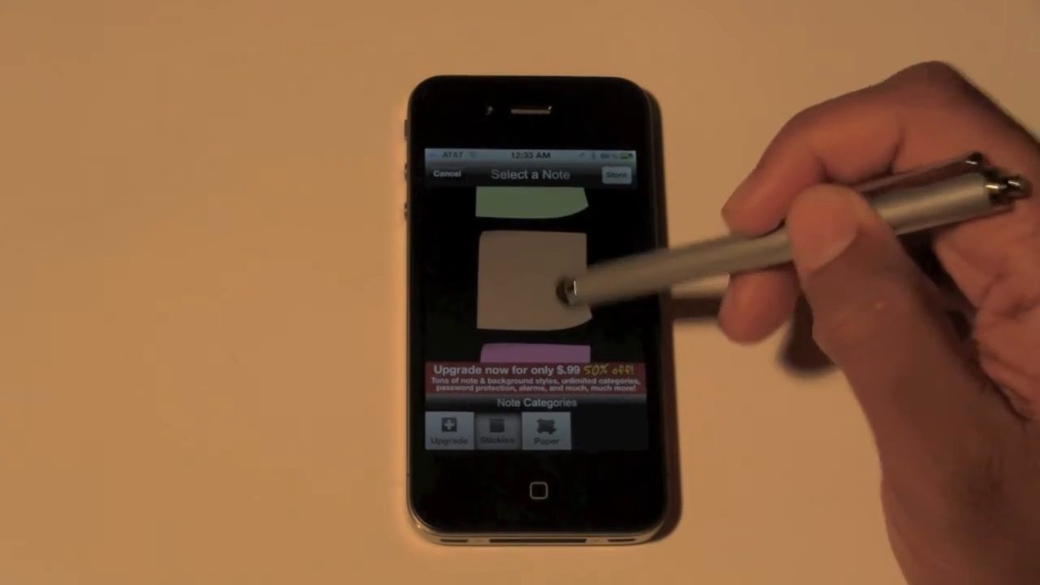
pyautogui.click(529, 284)
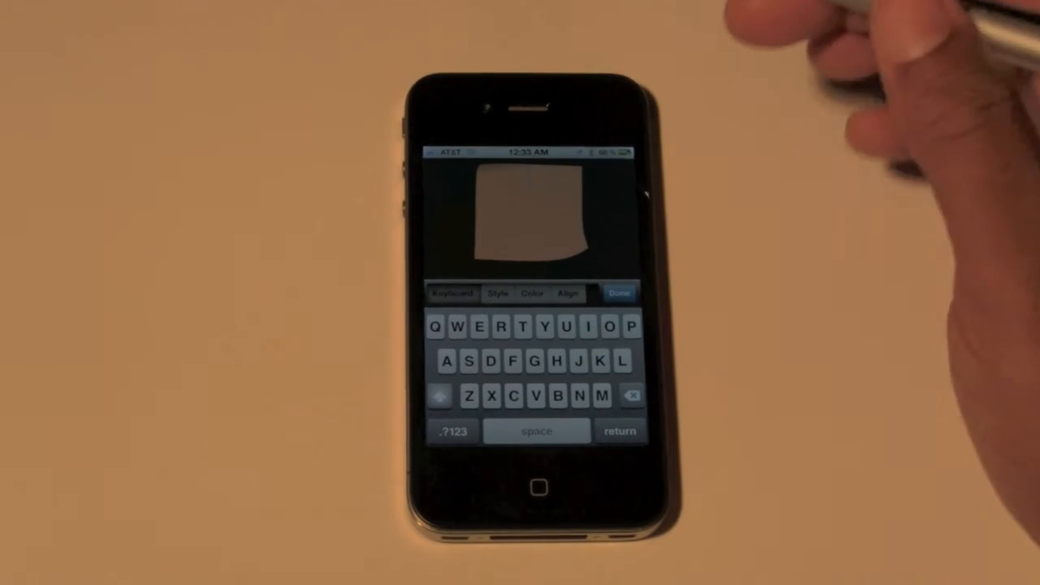
pyautogui.click(620, 292)
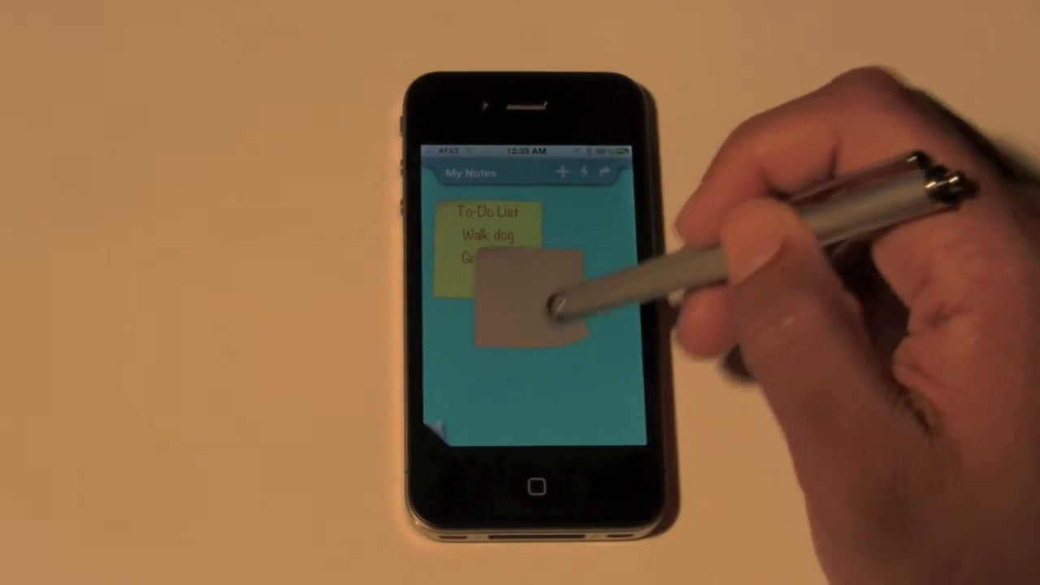
pyautogui.click(520, 305)
pyautogui.write('FEED CAT')
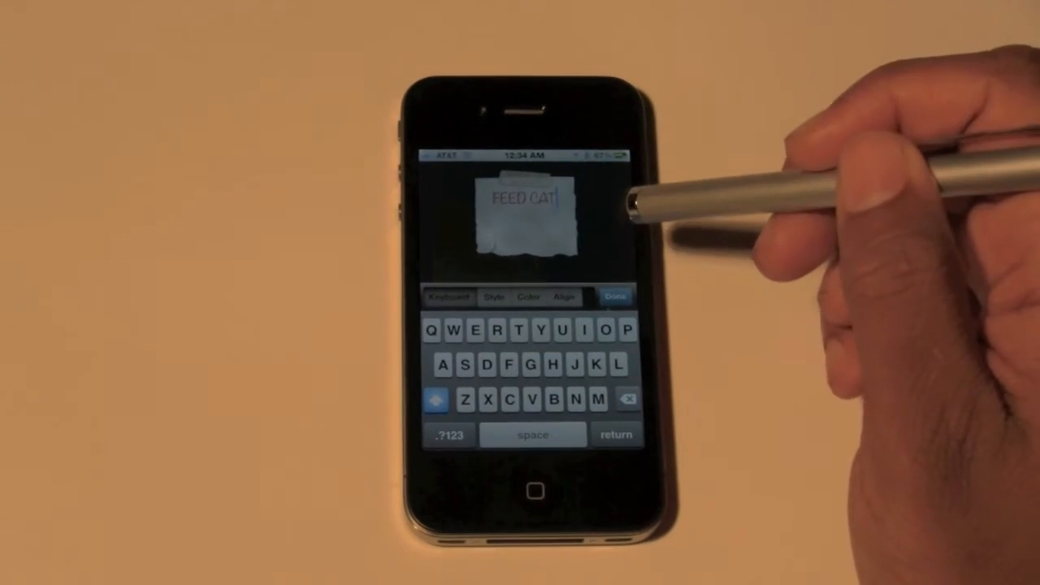
# - Finish the torn-paper note reading FEED CAT!!!!!
pyautogui.click(450, 434)
pyautogui.write('!!!!')
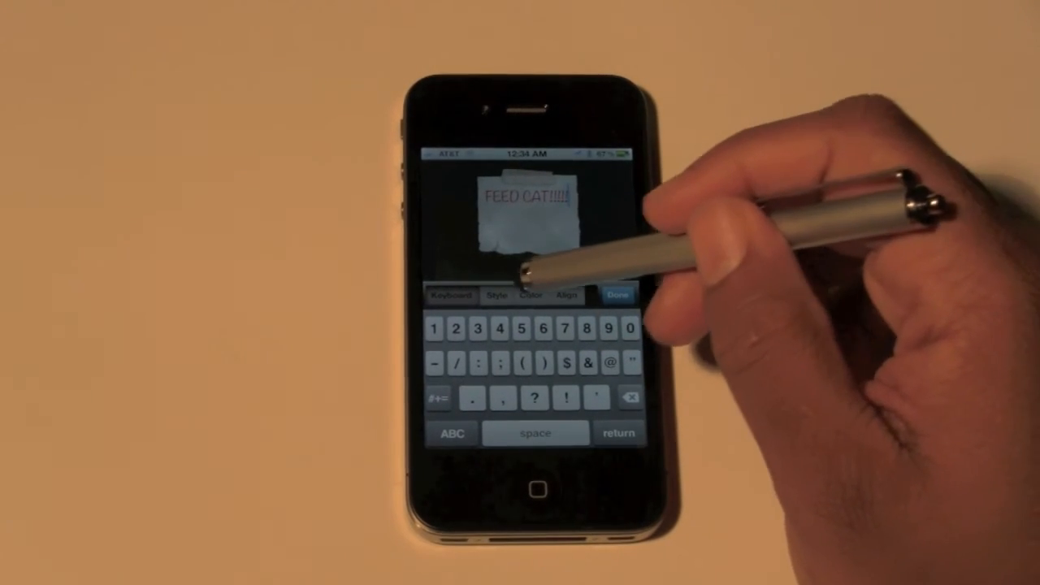
# - Scroll through the font style and size lists to restyle the FEED CAT!!!!! text
pyautogui.click(497, 294)
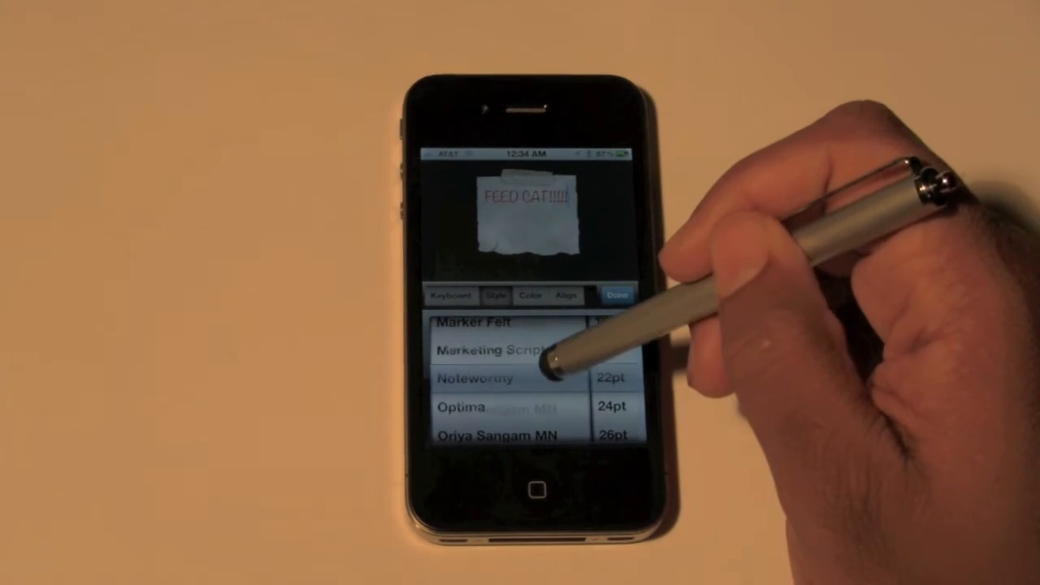
pyautogui.scroll(-3)
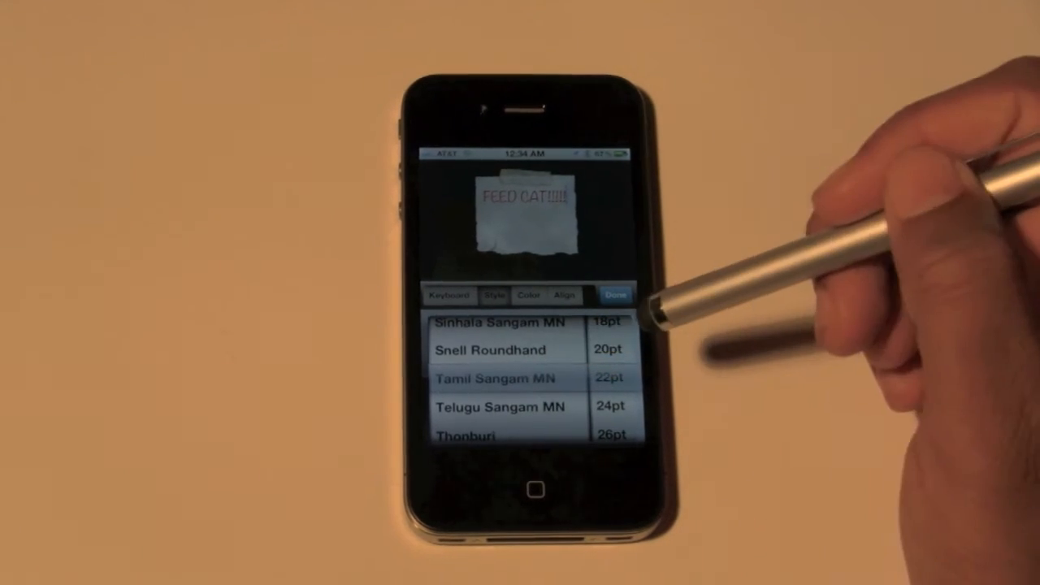
pyautogui.scroll(-3)
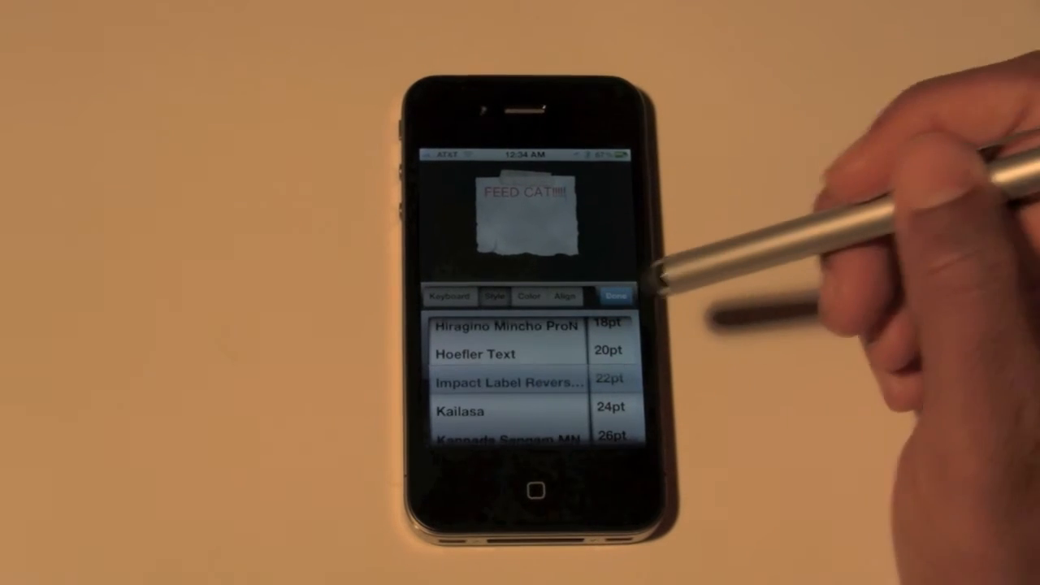
pyautogui.scroll(-3)
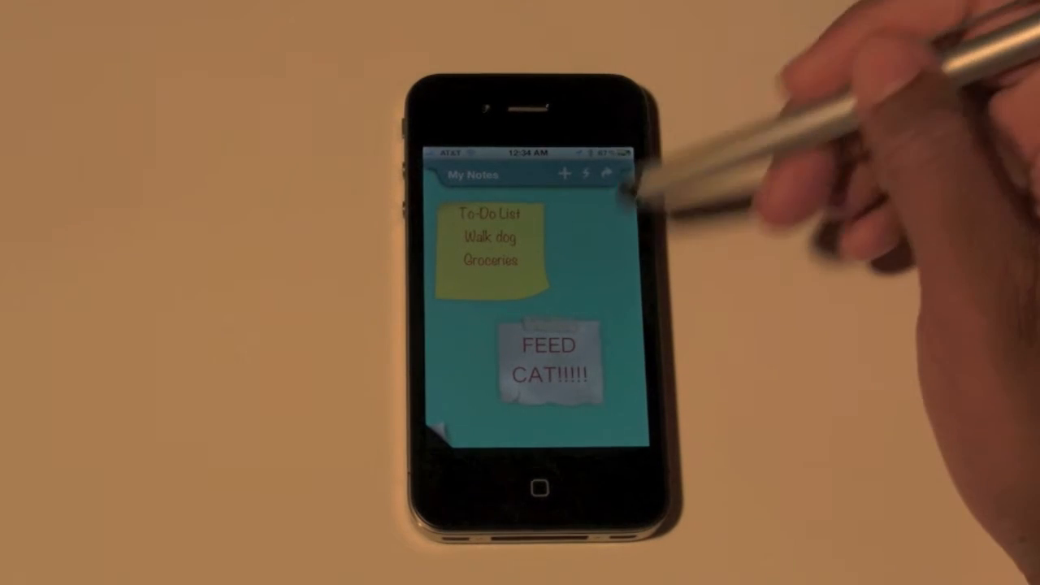
# - Add a blank yellow note overlapping the To-Do List and FEED CAT notes
pyautogui.click(562, 175)
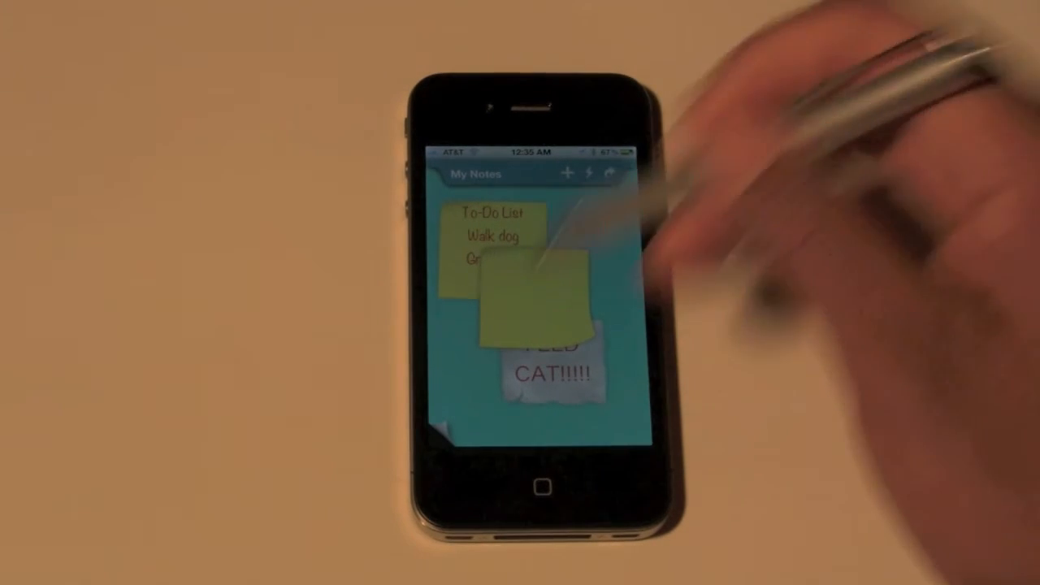
pyautogui.click(529, 276)
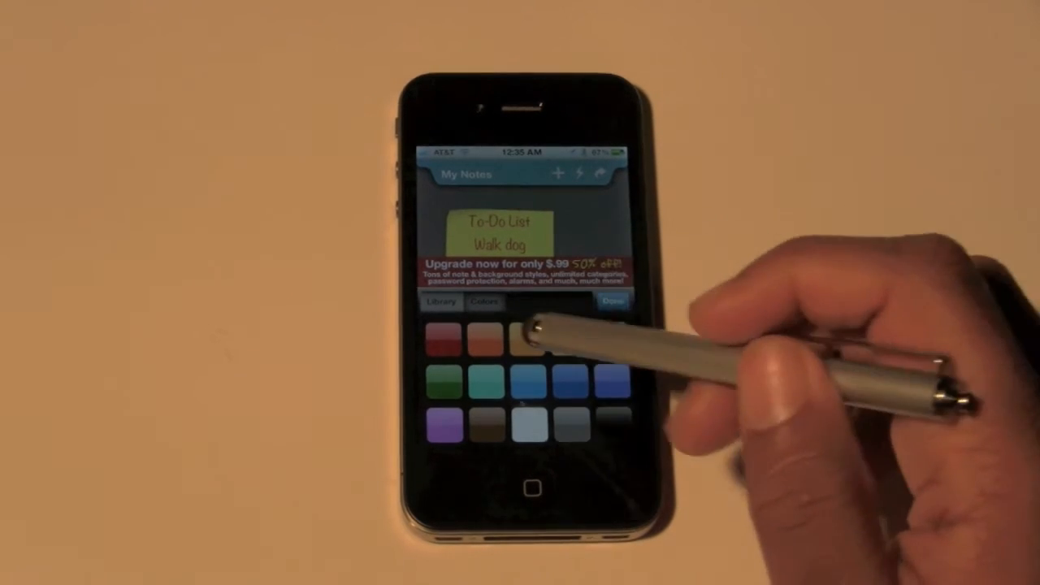
# - Set the My Notes board background to dark red
pyautogui.click(524, 339)
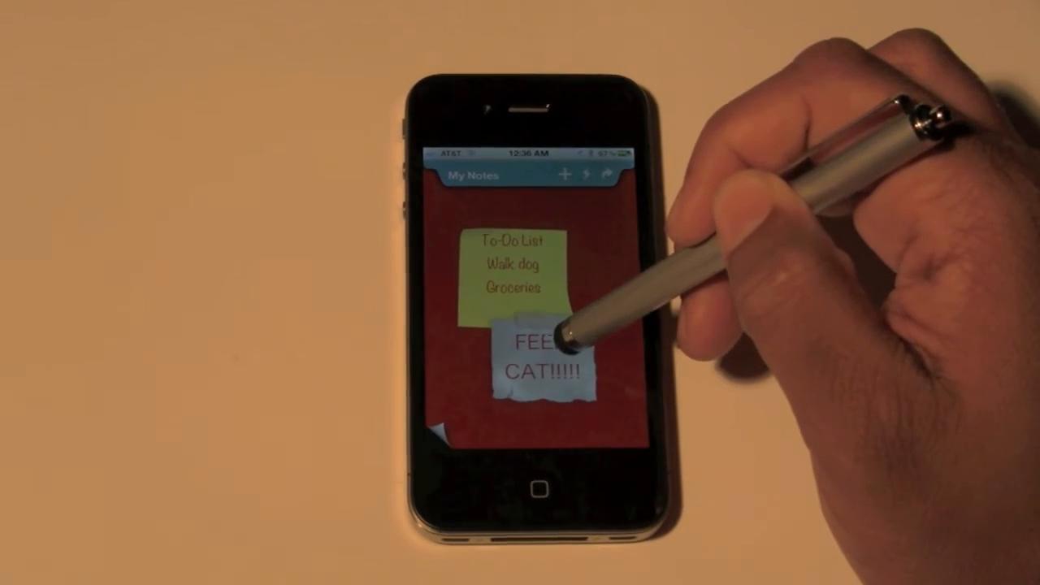
# - Export the red board with its To-Do List and FEED CAT notes to Camera Roll
pyautogui.click(600, 176)
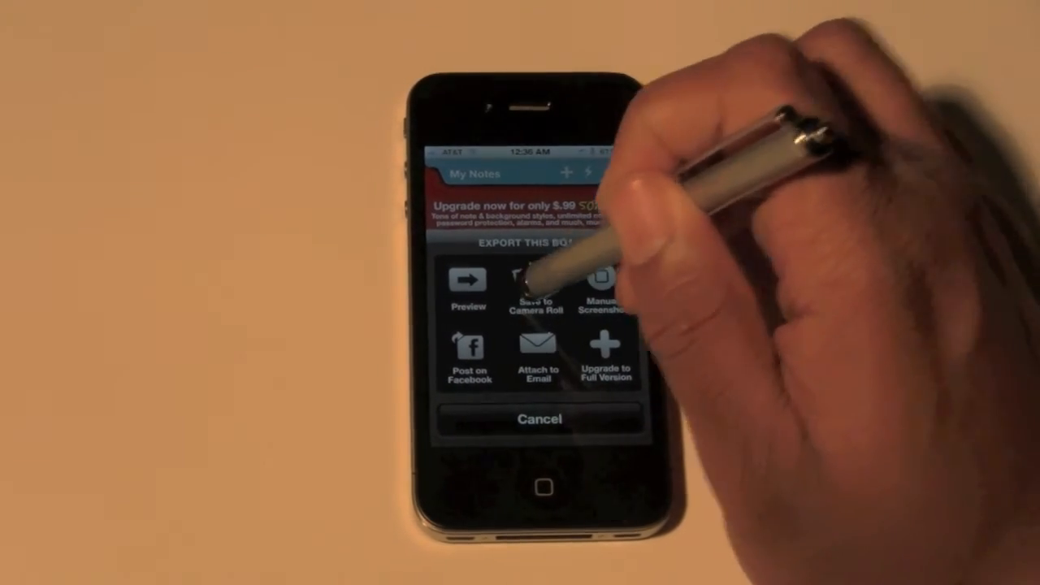
pyautogui.click(536, 293)
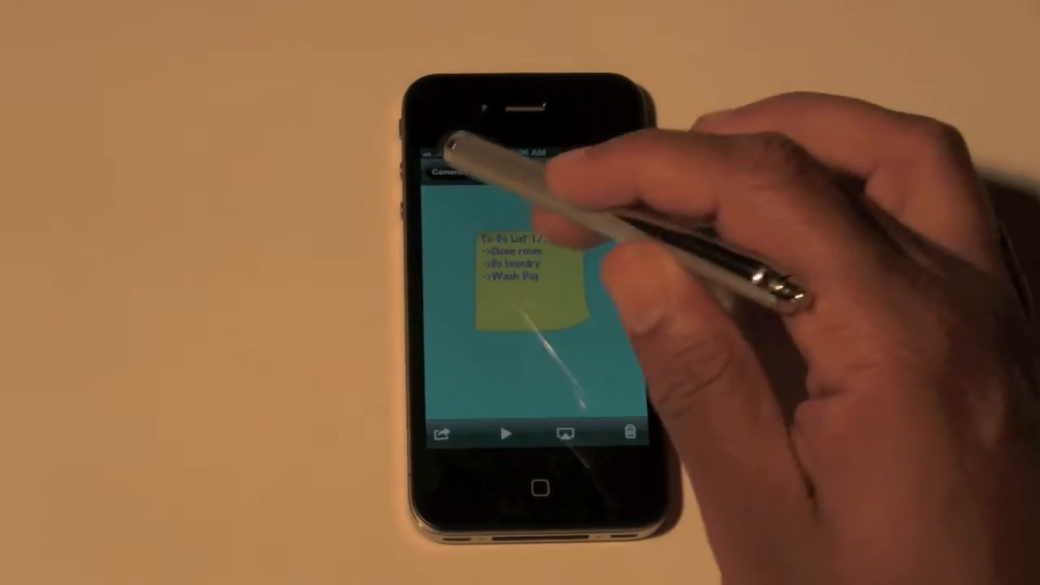
# - Pick the newest Camera Roll photo (785 of 785) and choose Use as Wallpaper
pyautogui.click(449, 172)
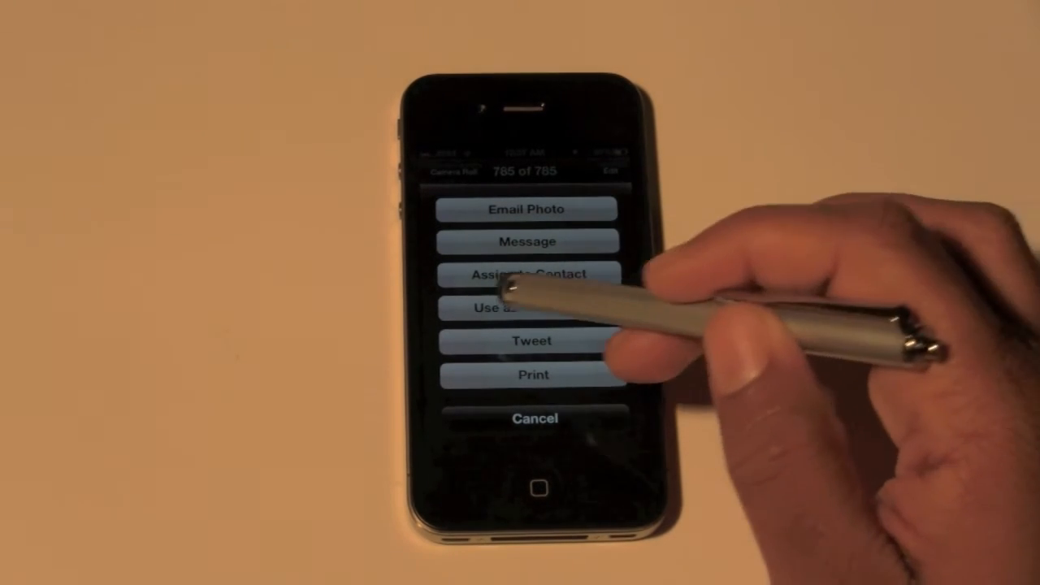
pyautogui.moveTo(609, 244)
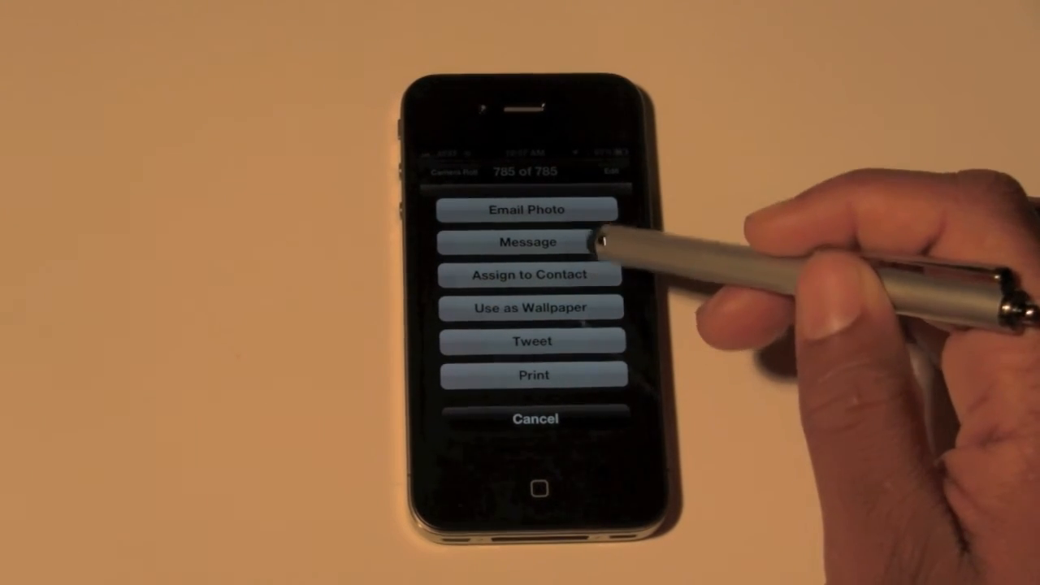
pyautogui.click(531, 308)
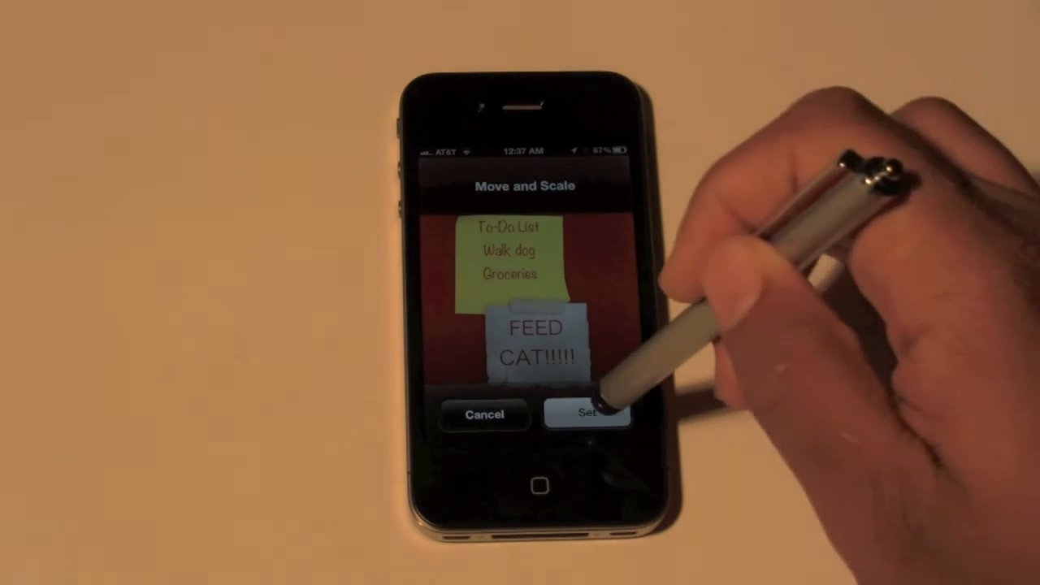
# - Accept the Move and Scale placement and apply the board picture as Lock Screen wallpaper
pyautogui.click(590, 414)
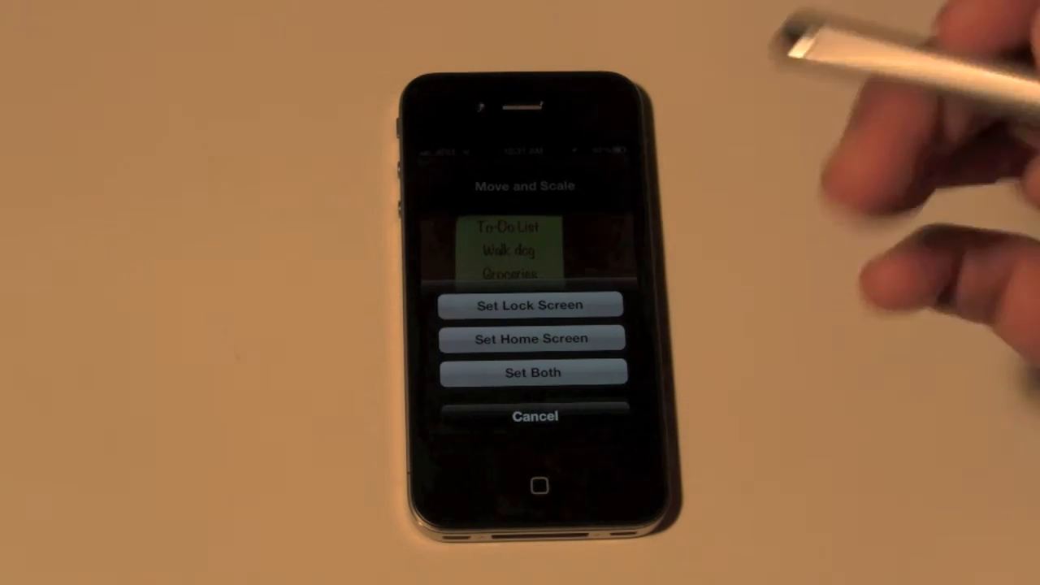
pyautogui.click(529, 306)
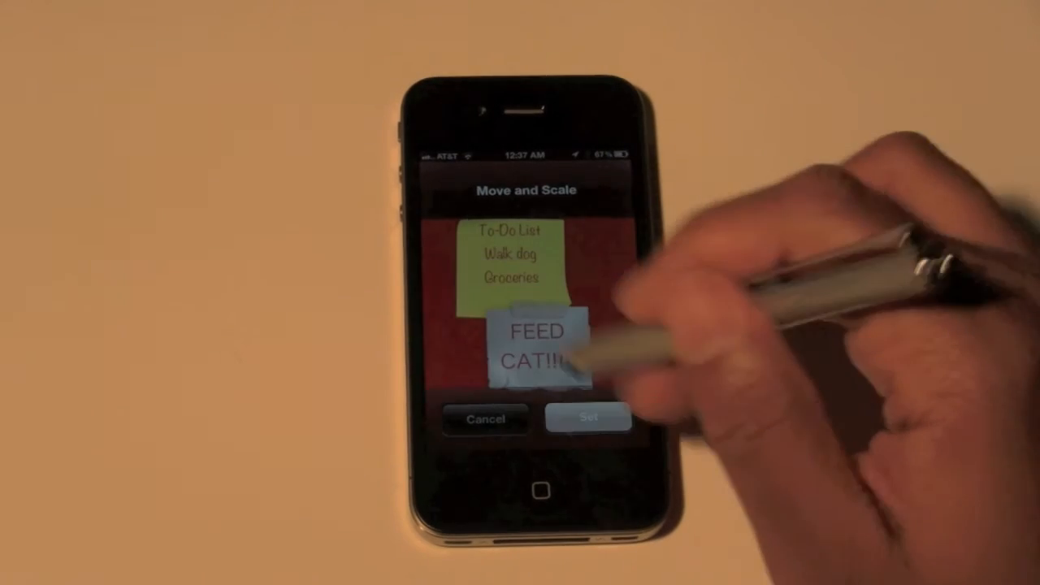
pyautogui.click(588, 419)
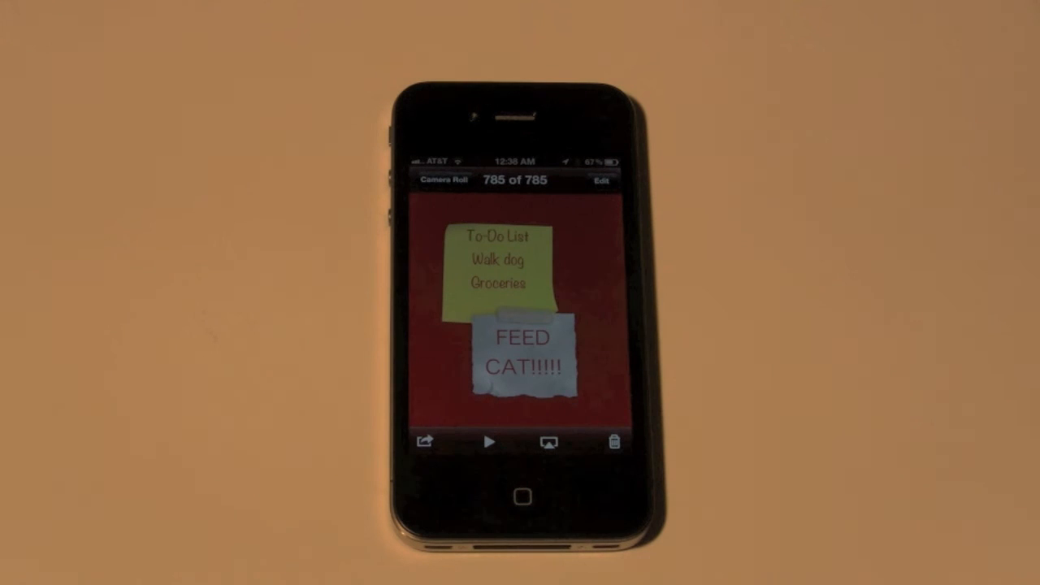
# - View the red board wallpaper full screen with toolbars hidden
pyautogui.click(520, 309)
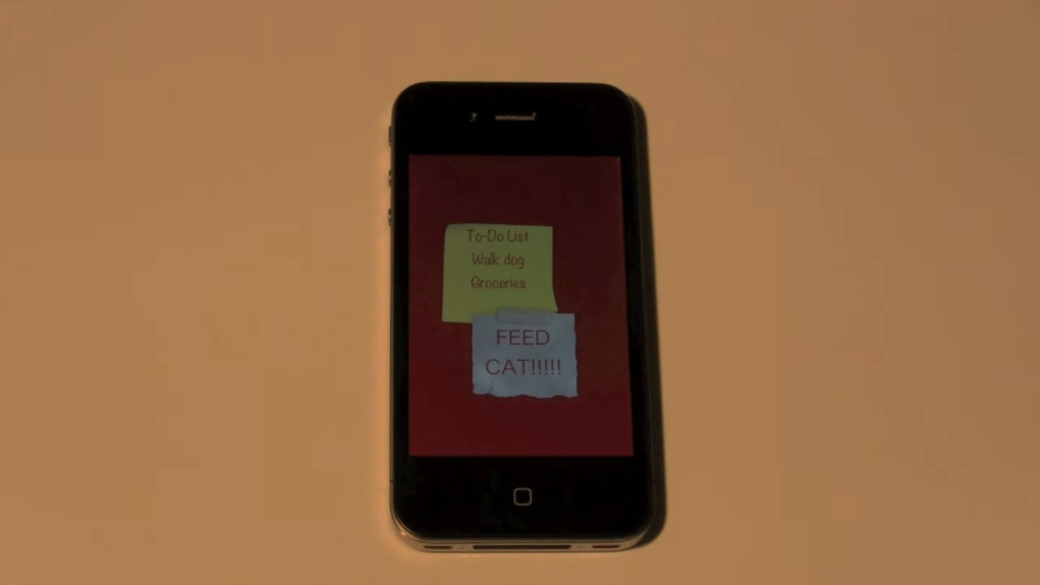